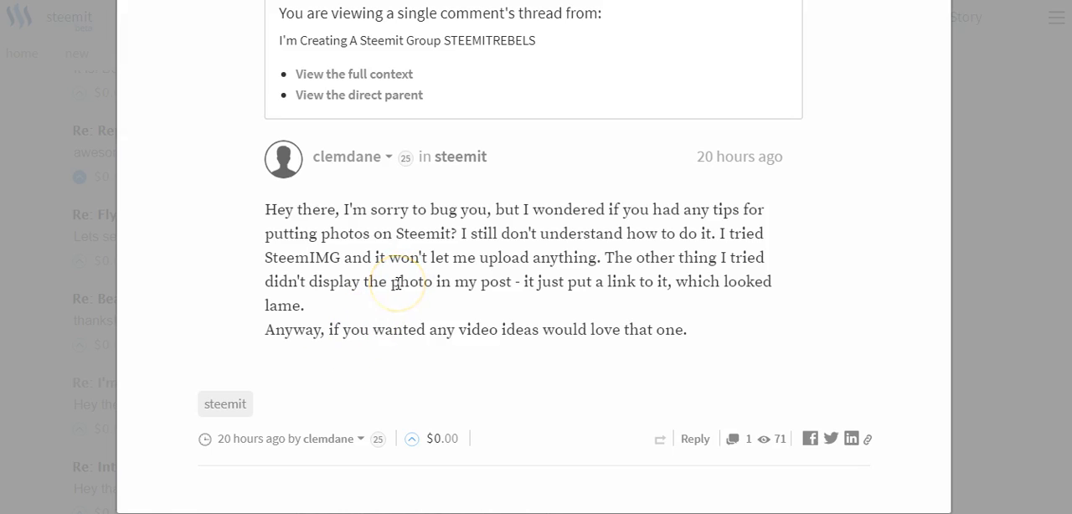
{"action": "mouse_move", "coordinate": [392, 253]}
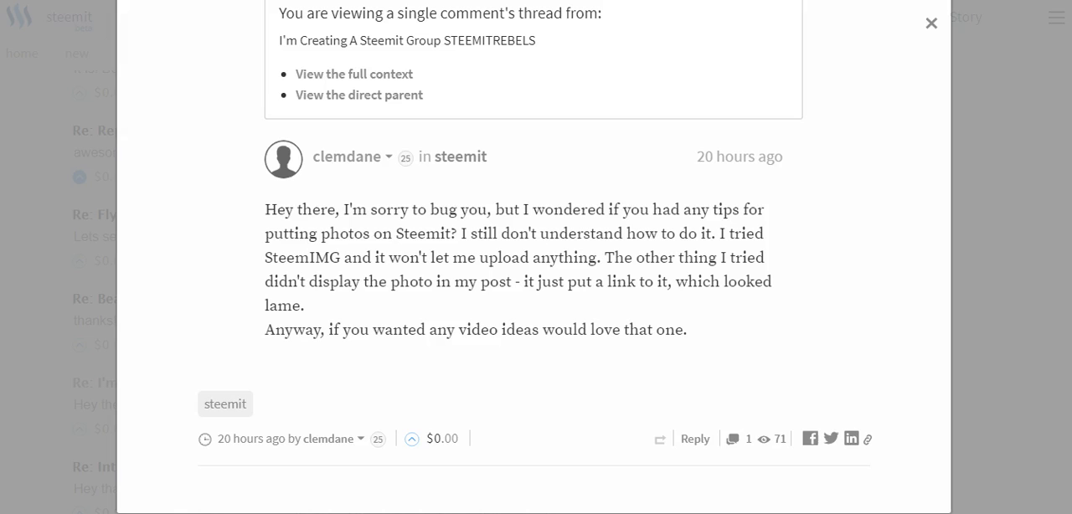
Start a new story via Submit a Story in the rich text Editor and dismiss its image-link prompt.
{"action": "left_click", "coordinate": [931, 23]}
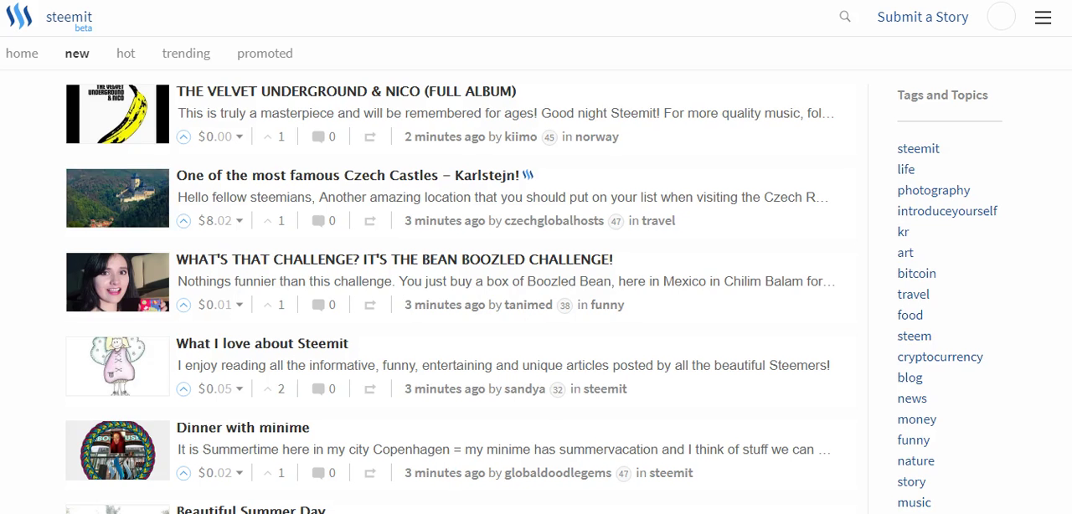
{"action": "left_click", "coordinate": [923, 17]}
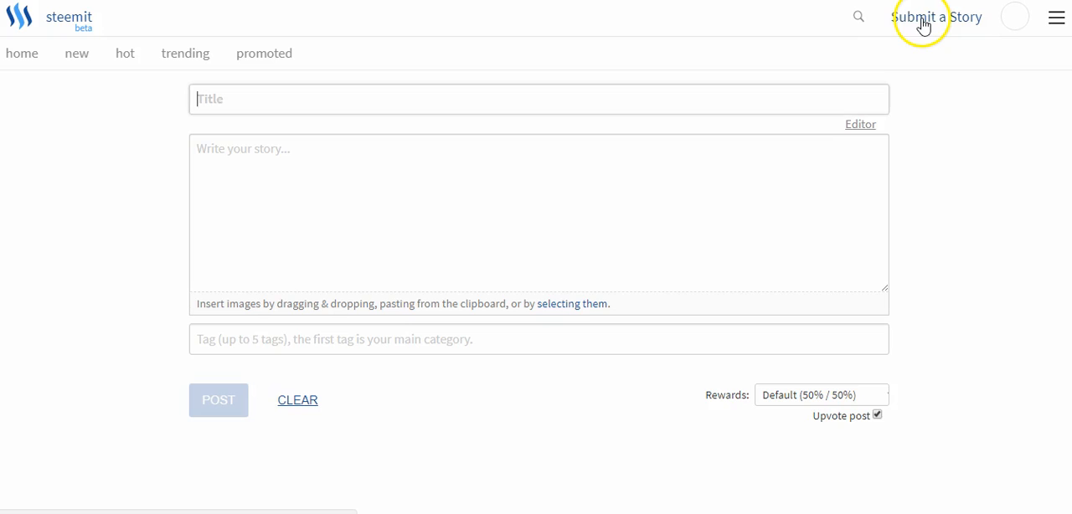
{"action": "left_click", "coordinate": [860, 124]}
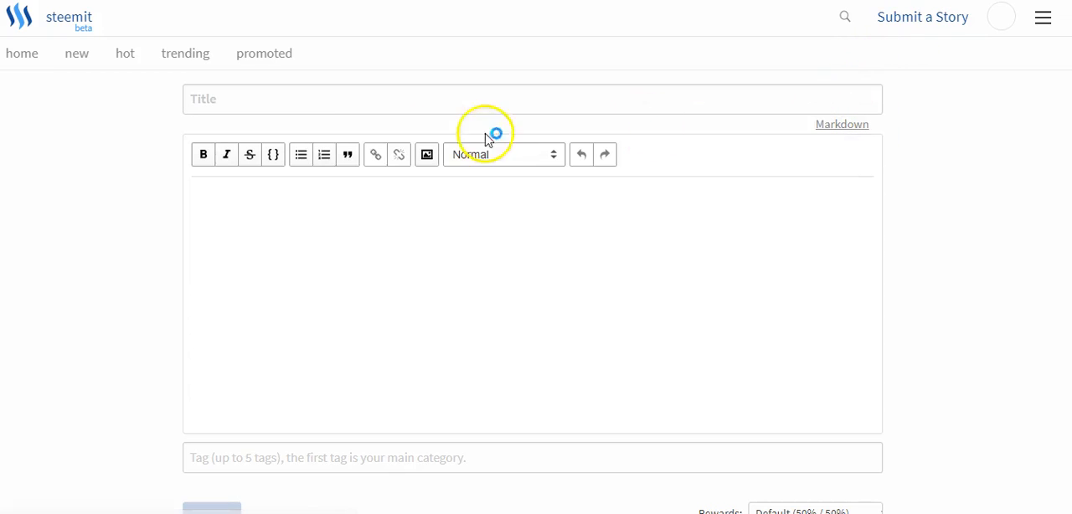
{"action": "mouse_move", "coordinate": [221, 159]}
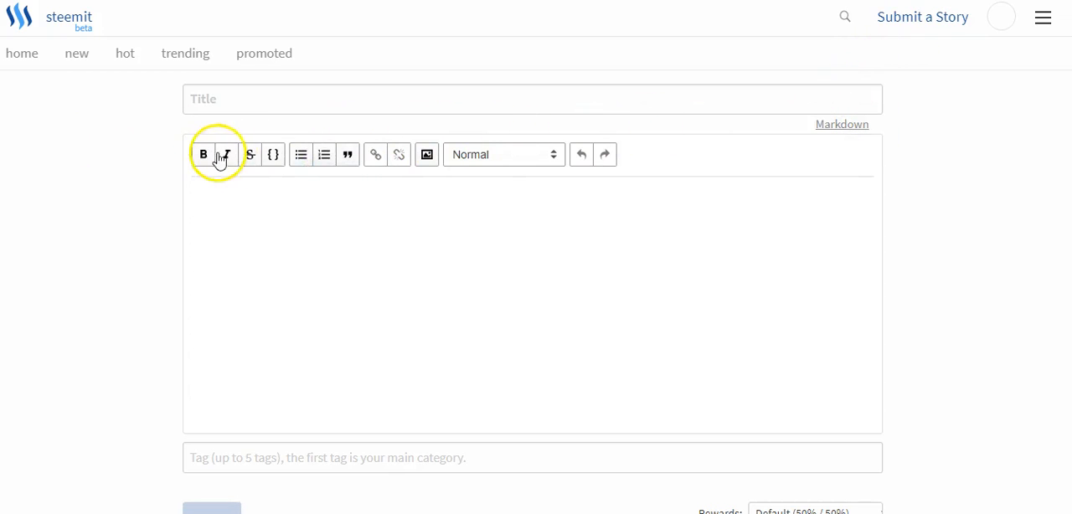
{"action": "left_click", "coordinate": [425, 154]}
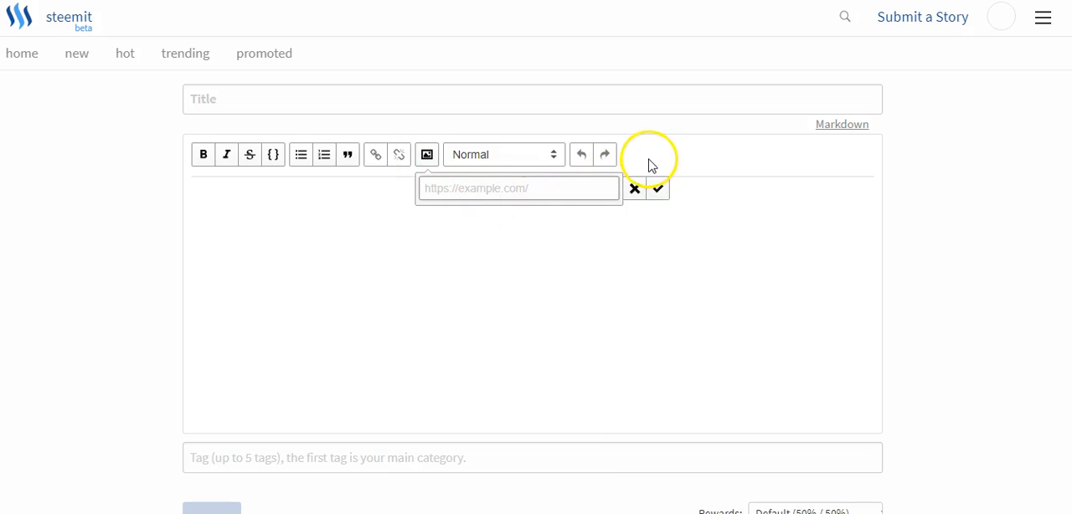
{"action": "left_click", "coordinate": [634, 188]}
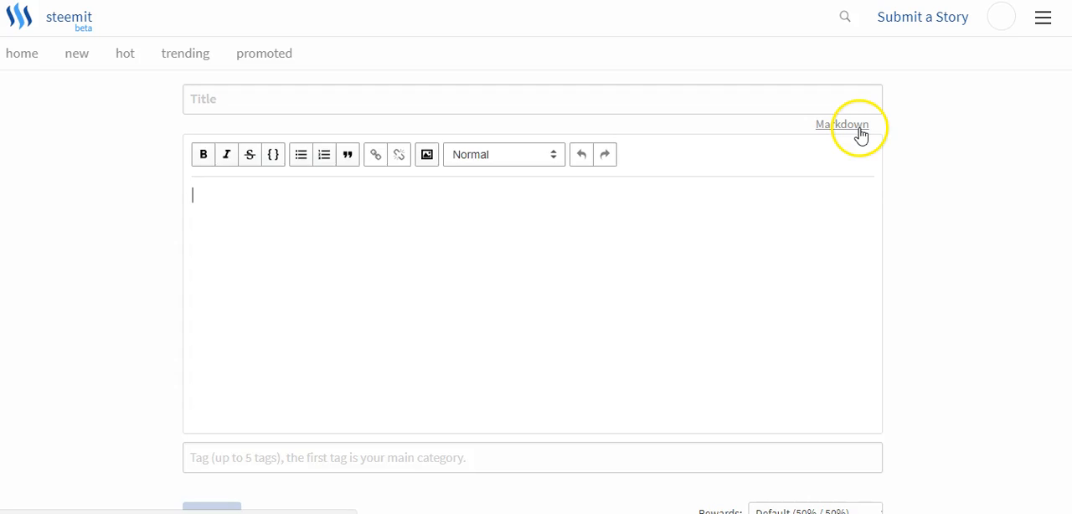
Return to the Markdown editor and try a test line '# Farts *' in the empty body.
{"action": "left_click", "coordinate": [841, 123]}
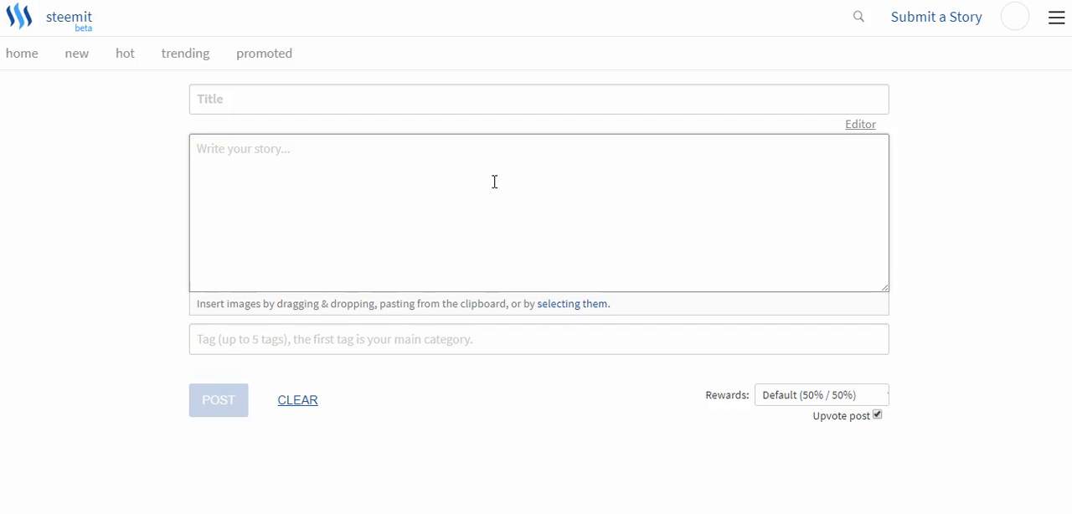
{"action": "type", "text": "#"}
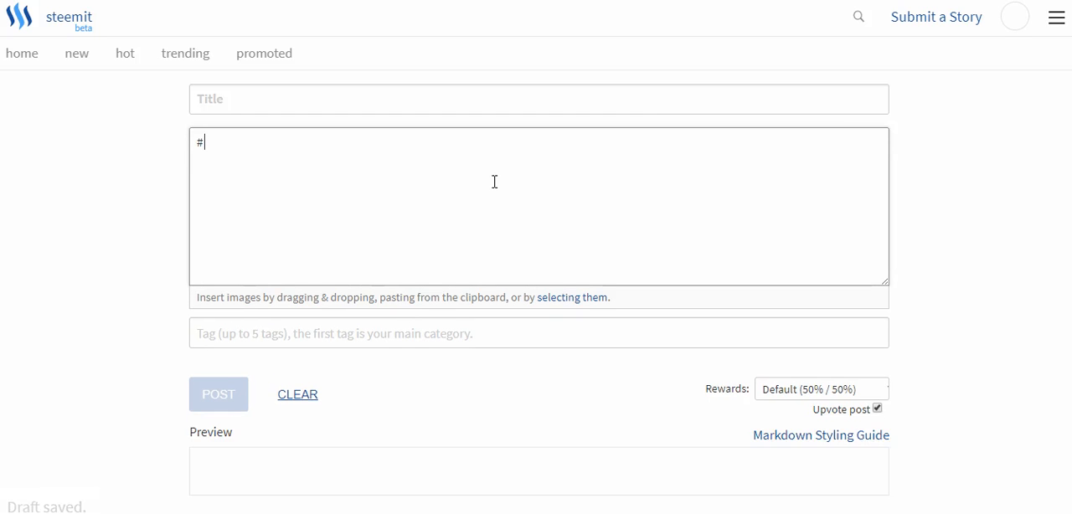
{"action": "type", "text": "Farts"}
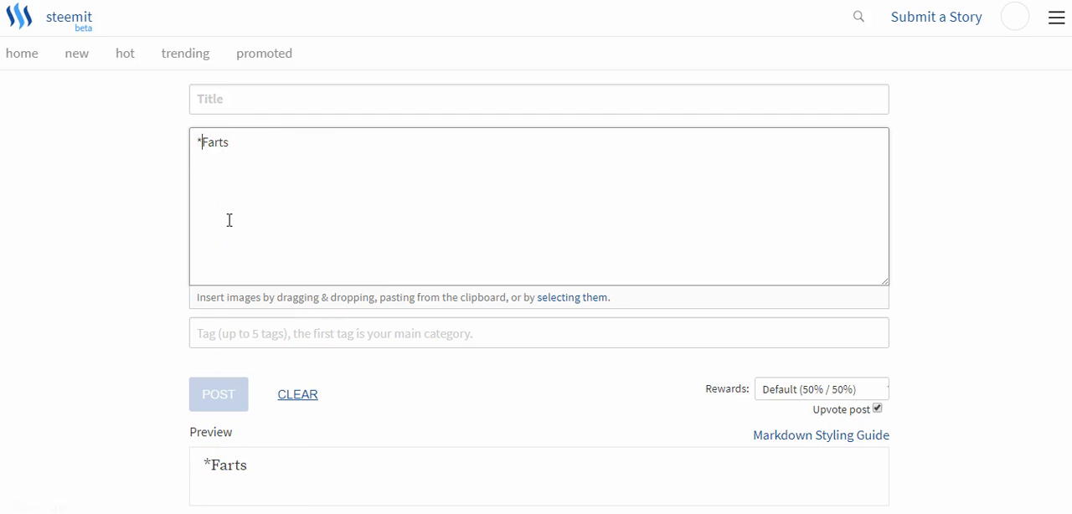
{"action": "type", "text": "*"}
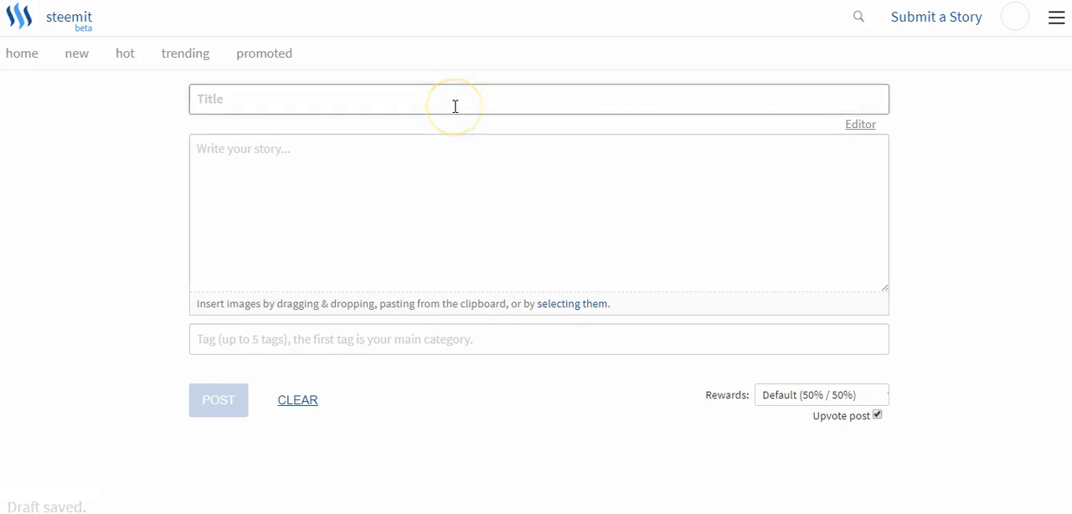
Title the post 'How To Add A Photo To A Steemit Post', repeat it as a # heading in the body, and add '<B>'.
{"action": "type", "text": "How To Add A"}
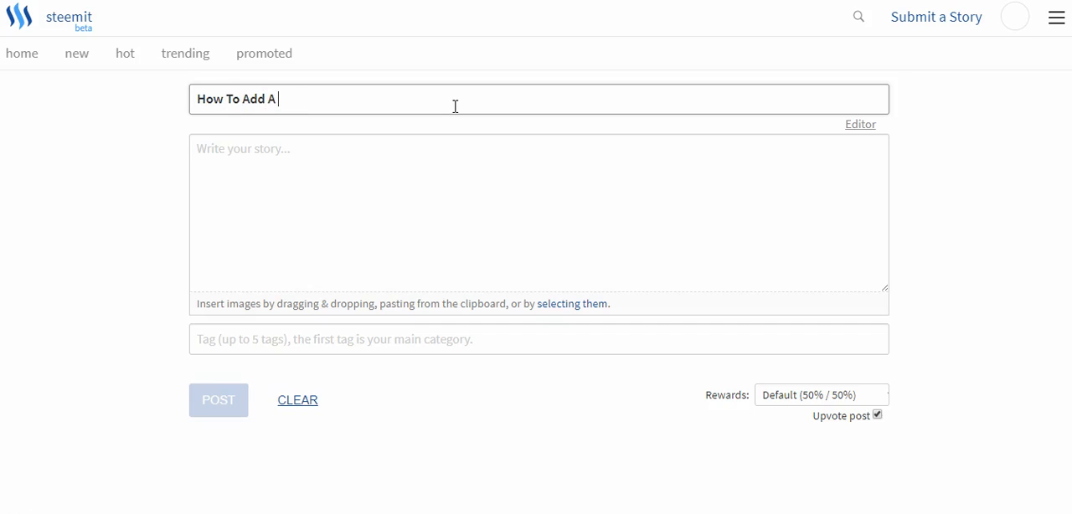
{"action": "type", "text": "Photo To A"}
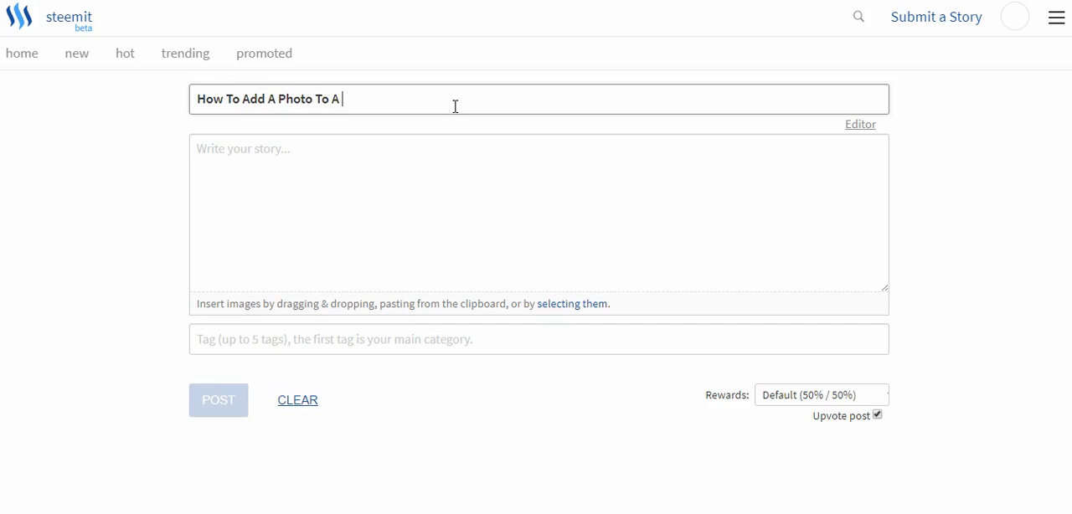
{"action": "type", "text": "Steemit Post"}
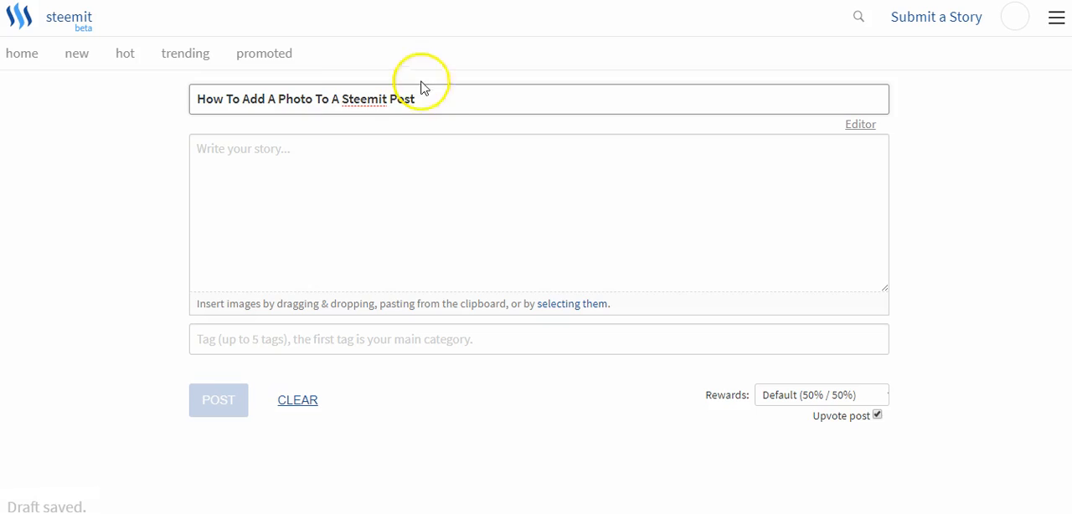
{"action": "triple_click", "coordinate": [305, 99]}
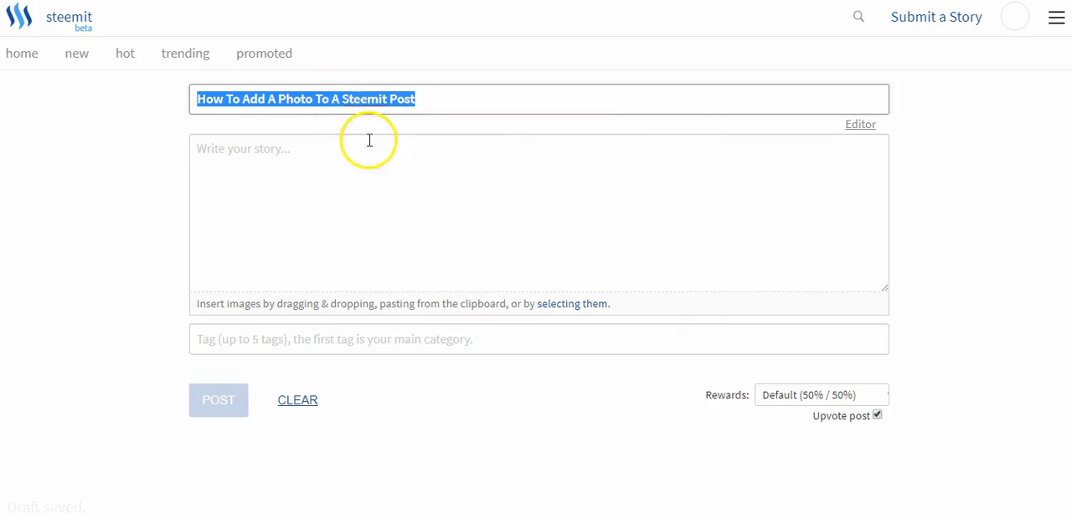
{"action": "type", "text": "# How To Add A Photo To A Steemit Post"}
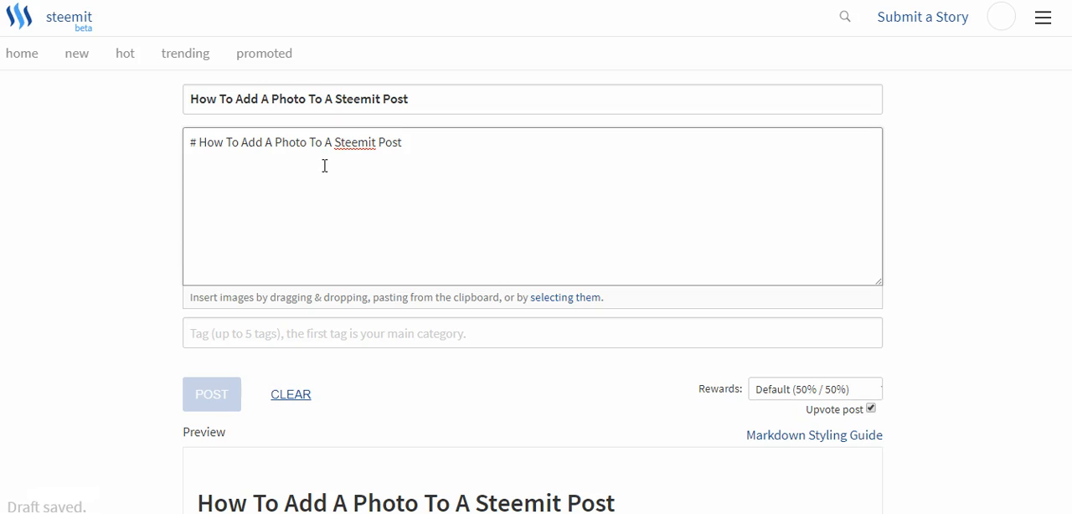
{"action": "type", "text": "<B>"}
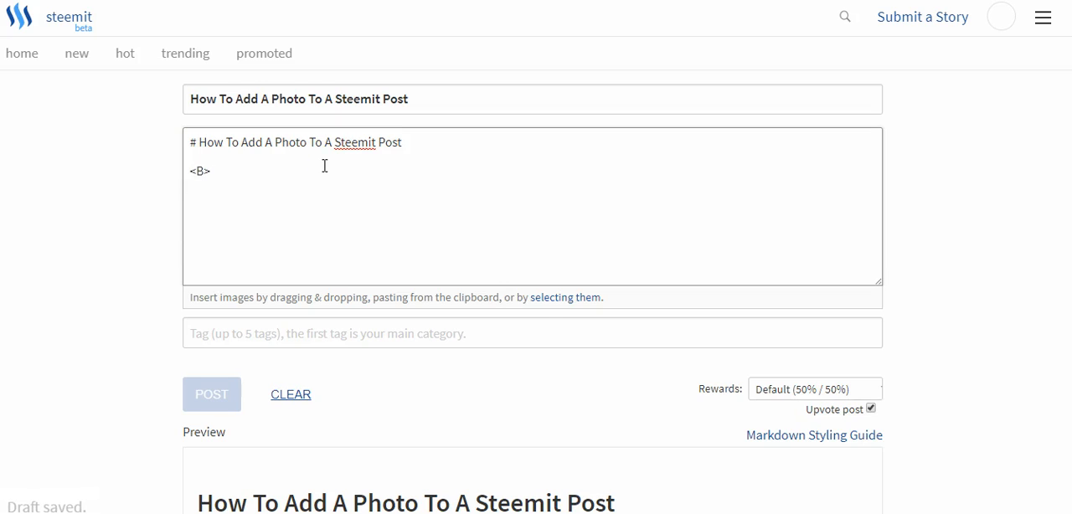
Pick the orange clock image Untitled design (7) via 'selecting them' and return the cursor to the body.
{"action": "left_click", "coordinate": [564, 298]}
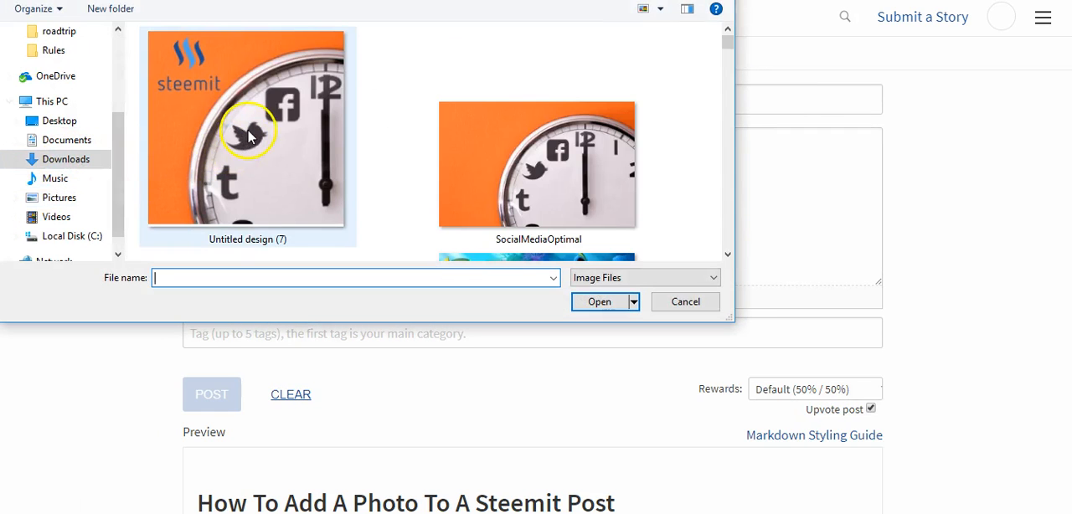
{"action": "left_click", "coordinate": [685, 301]}
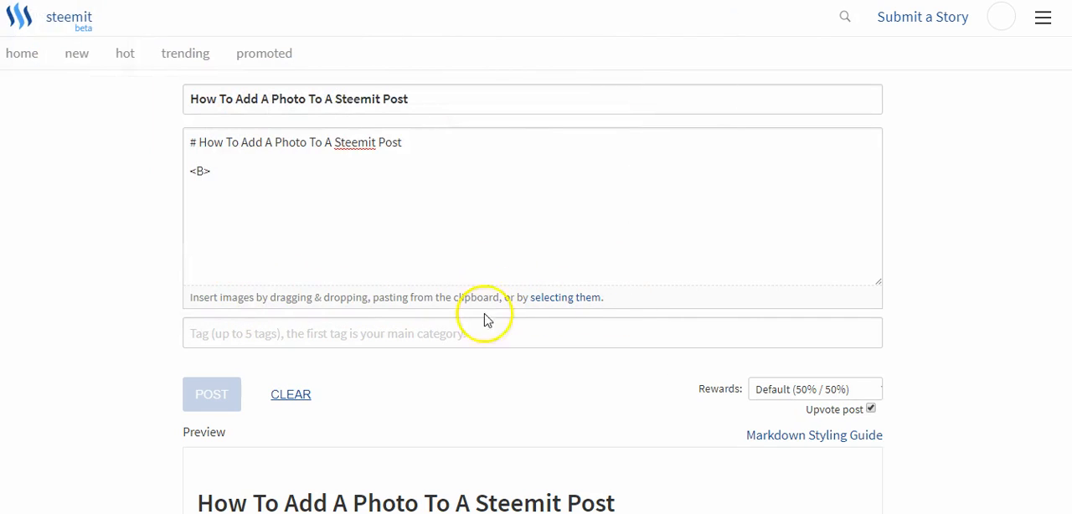
{"action": "left_click", "coordinate": [566, 298]}
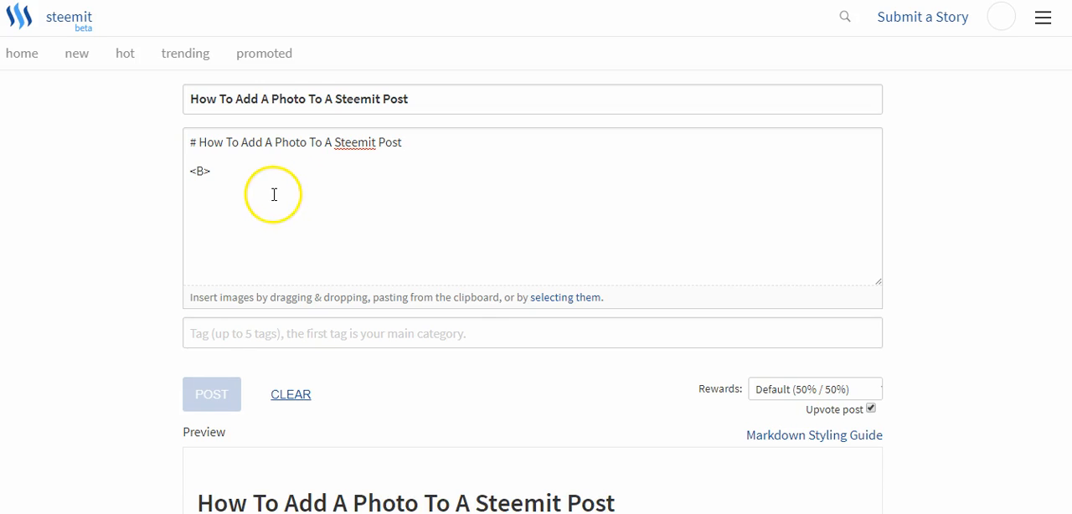
Let the ![Untitled design (7).jpg](steemitimages.com/...) markdown land in the body and check it renders in the preview.
{"action": "scroll", "scroll_direction": "down", "scroll_amount": 3}
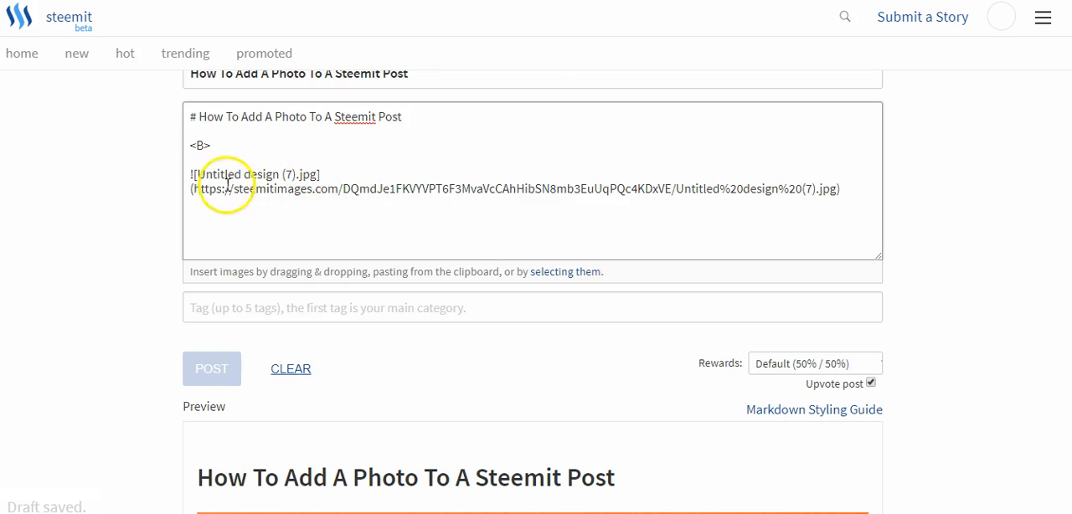
{"action": "left_click", "coordinate": [841, 188]}
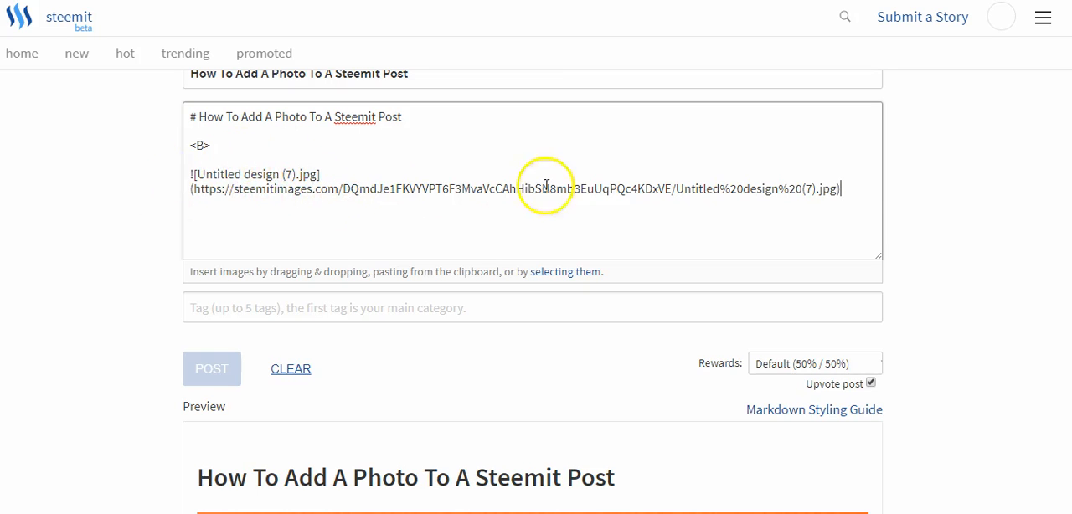
{"action": "scroll", "scroll_direction": "down", "scroll_amount": 3}
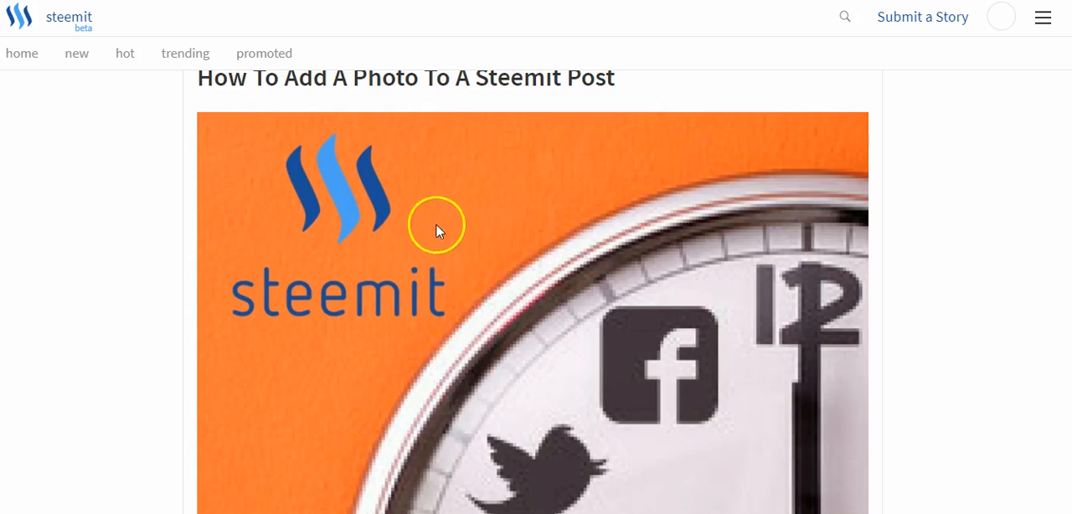
{"action": "scroll", "scroll_direction": "down", "scroll_amount": 3}
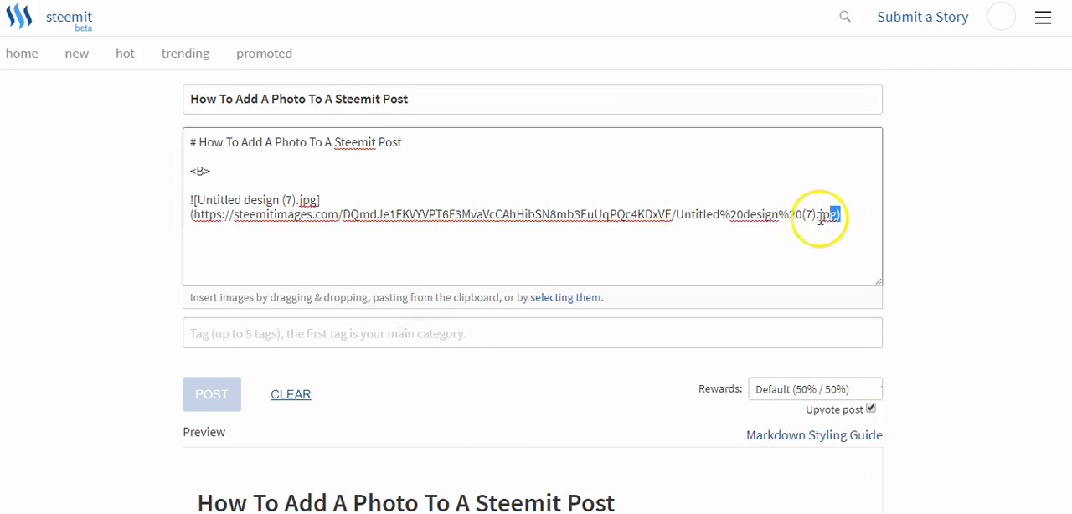
Delete the Untitled design (7).jpg image markdown line from the body.
{"action": "left_click_drag", "start_coordinate": [837, 215], "coordinate": [189, 199]}
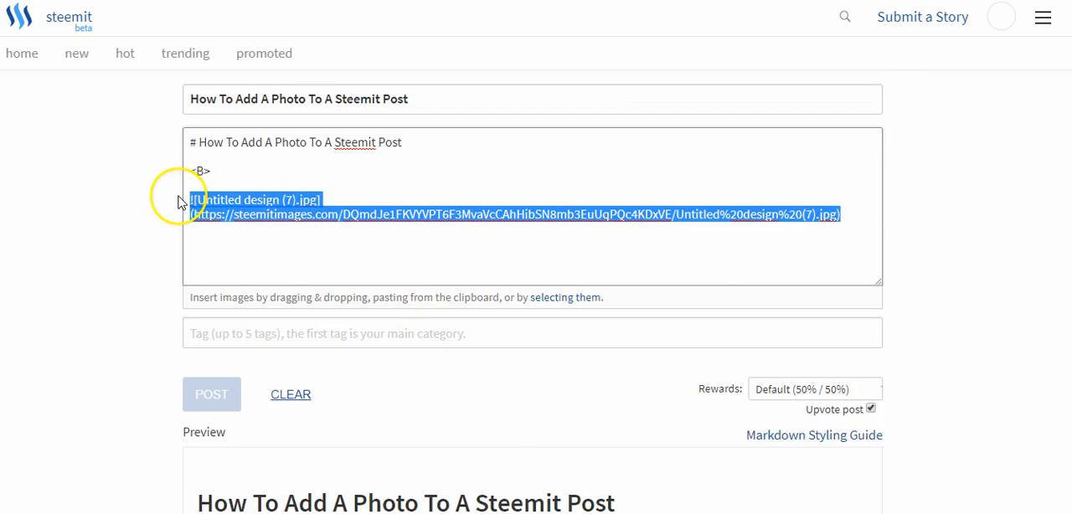
{"action": "key", "text": "Delete"}
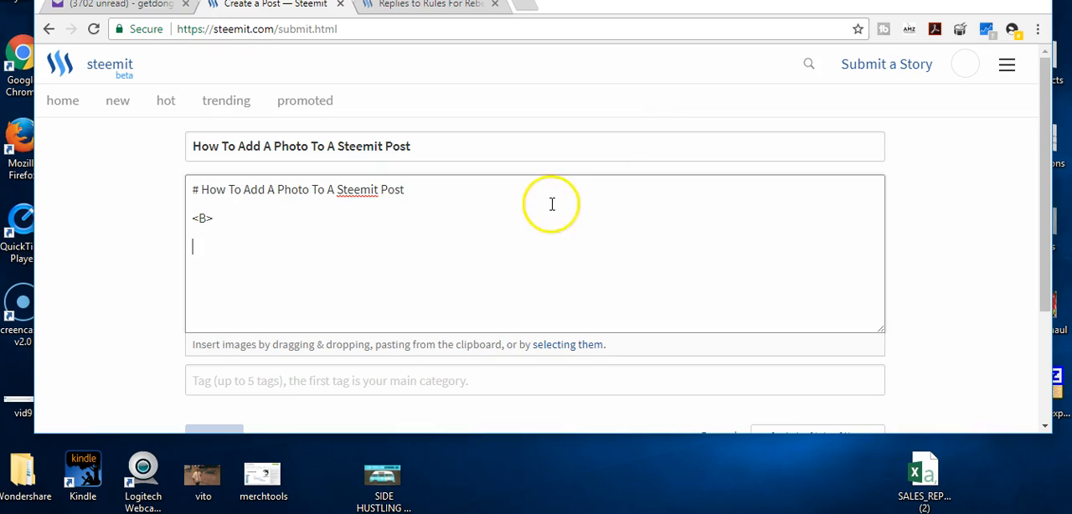
{"action": "mouse_move", "coordinate": [319, 227]}
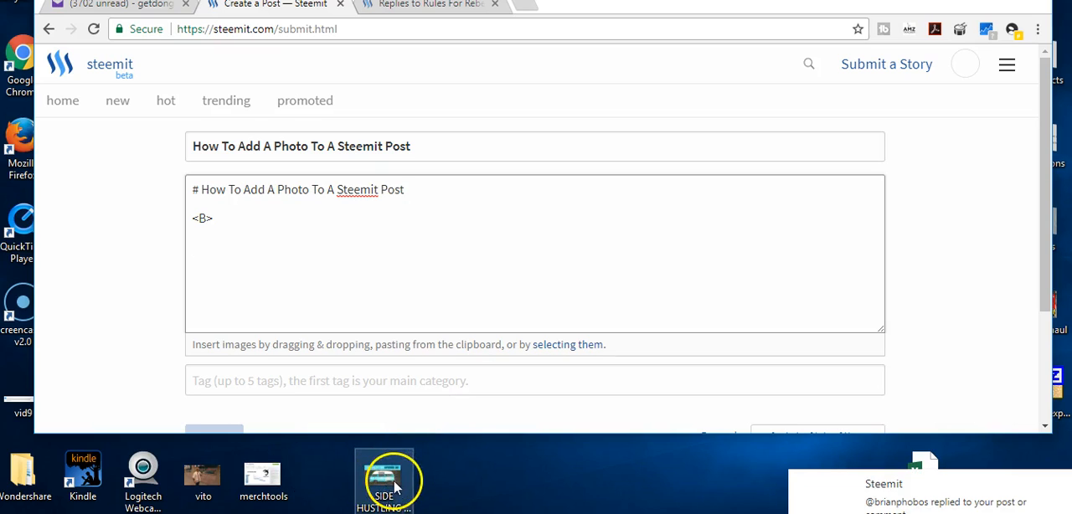
{"action": "mouse_move", "coordinate": [439, 294]}
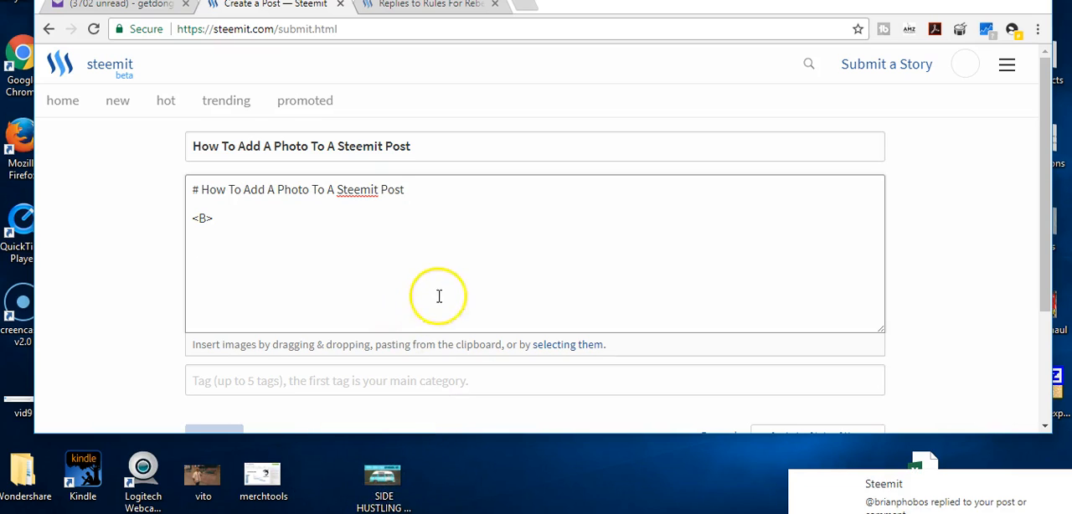
{"action": "mouse_move", "coordinate": [319, 365]}
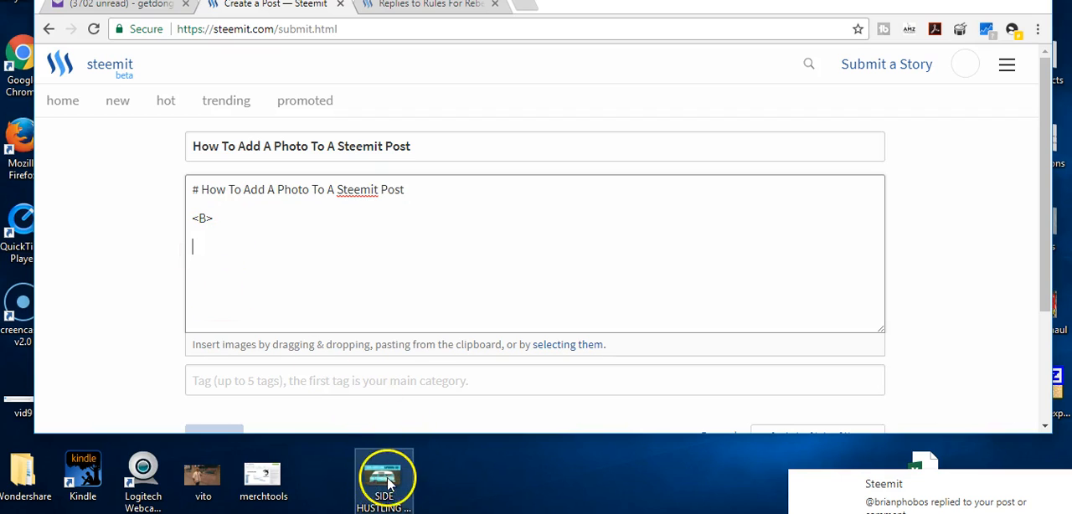
Drop SIDE HUSTLING EPISODE 2 (1).jpg from the desktop into the body and add a '<B>' line below it.
{"action": "left_click_drag", "start_coordinate": [386, 477], "coordinate": [275, 272]}
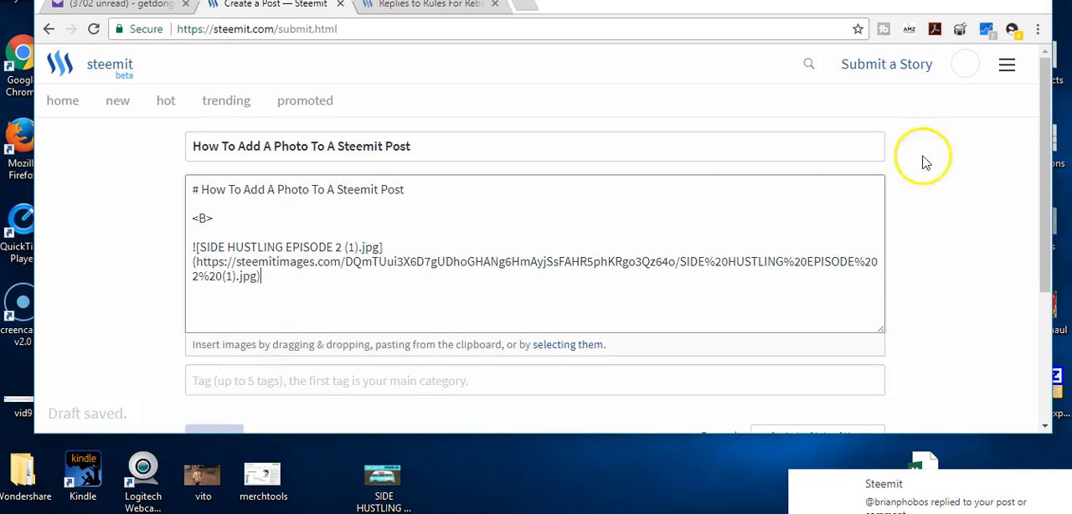
{"action": "scroll", "scroll_direction": "down", "scroll_amount": 3}
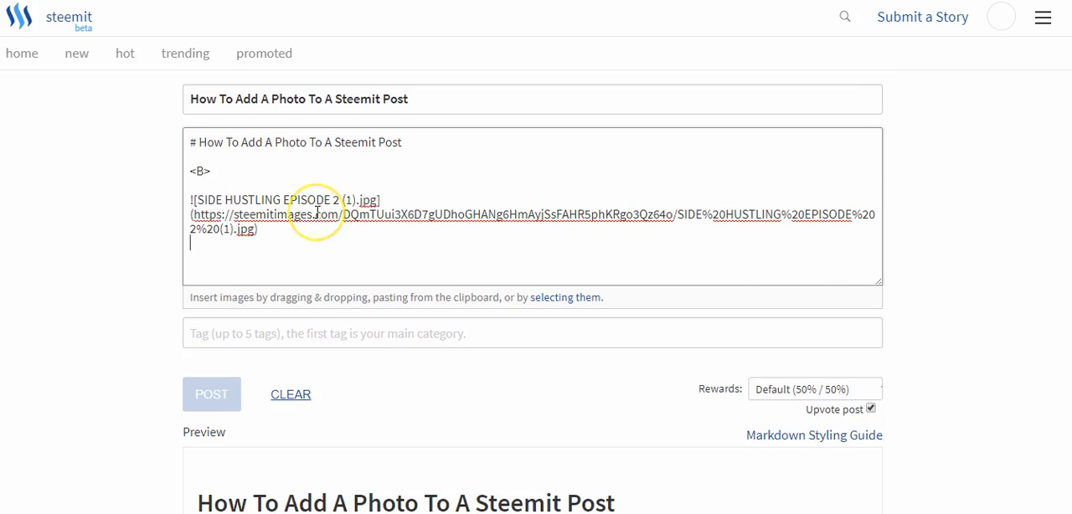
{"action": "type", "text": "<B>"}
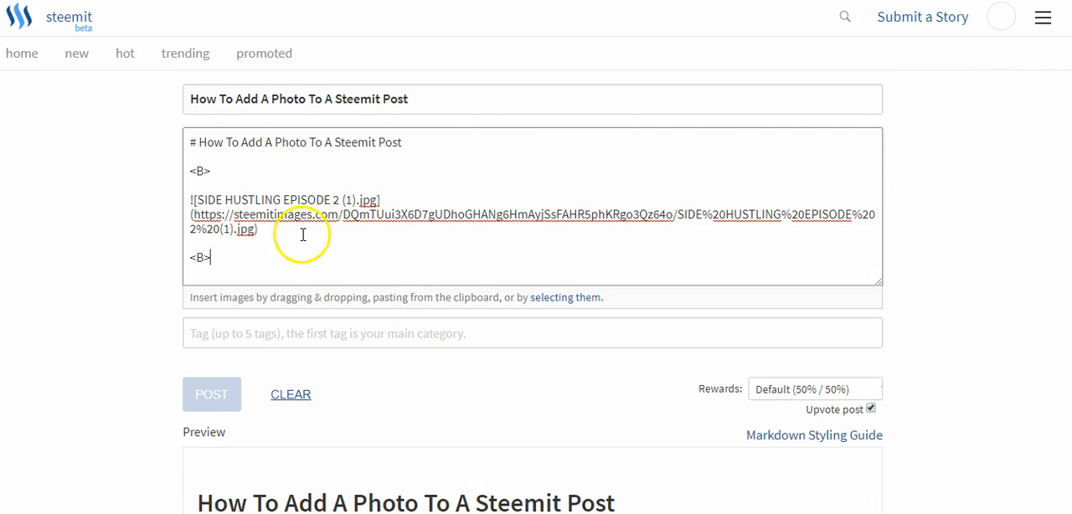
Delete the SIDE HUSTLING image markdown, leaving a blank line between the two <B> lines.
{"action": "left_click_drag", "start_coordinate": [190, 215], "coordinate": [259, 228]}
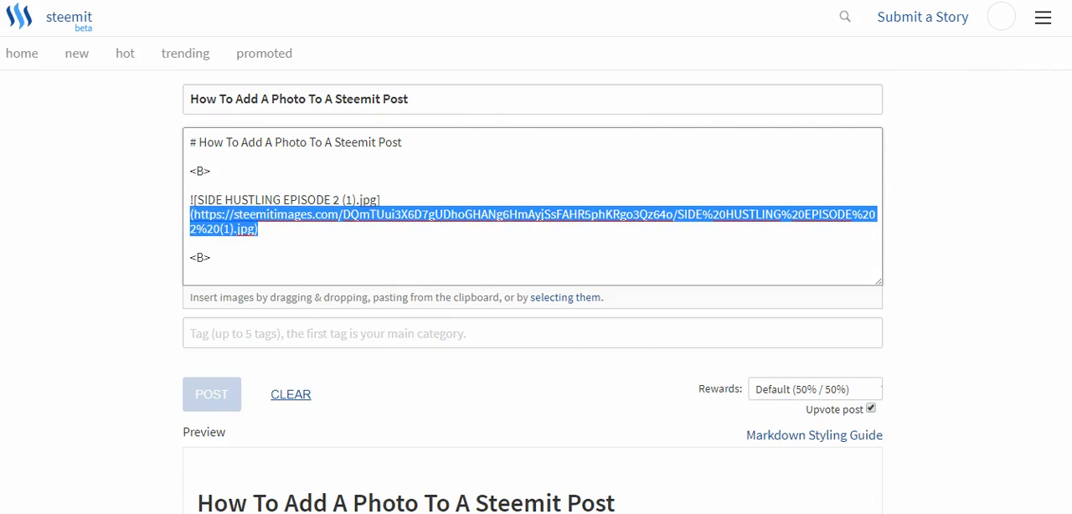
{"action": "mouse_move", "coordinate": [285, 235]}
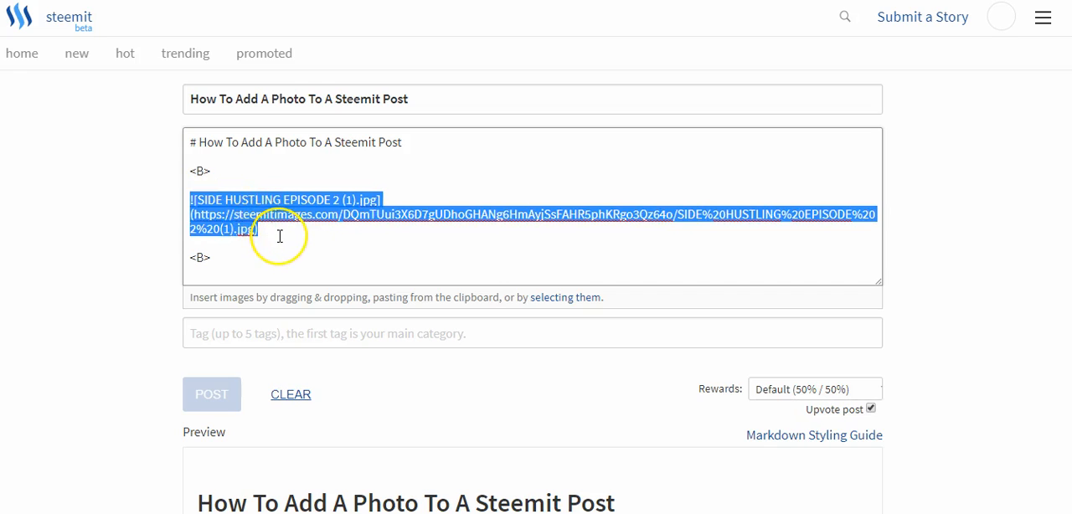
{"action": "key", "text": "Delete"}
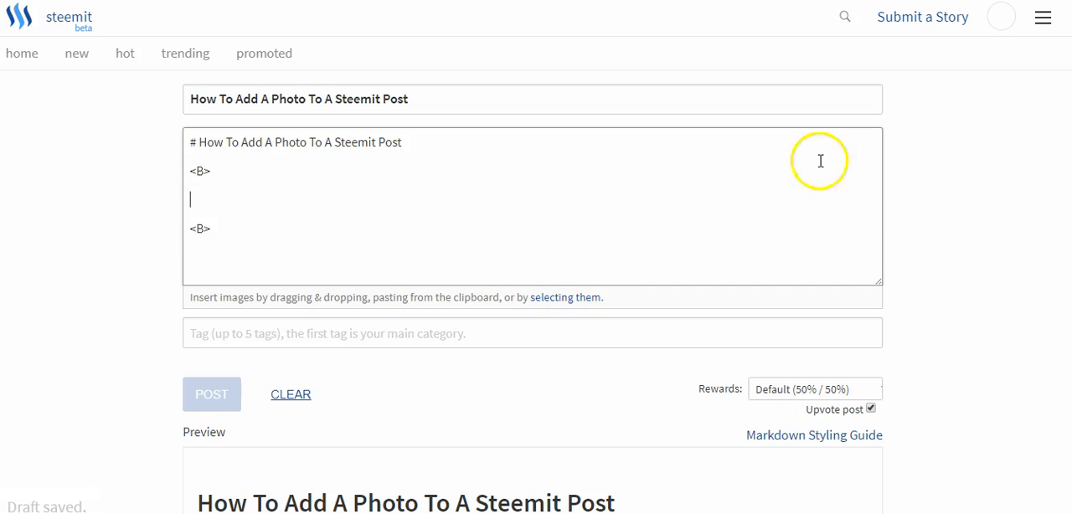
{"action": "mouse_move", "coordinate": [615, 329]}
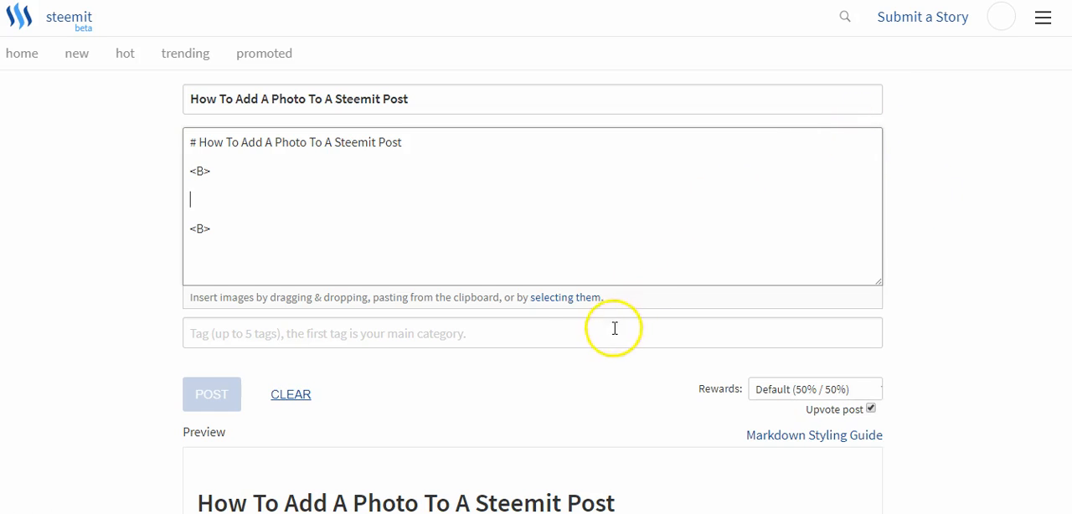
Upload Untitled design (7).jpg via 'selecting them' so its image link sits between the two <B> lines.
{"action": "left_click", "coordinate": [562, 296]}
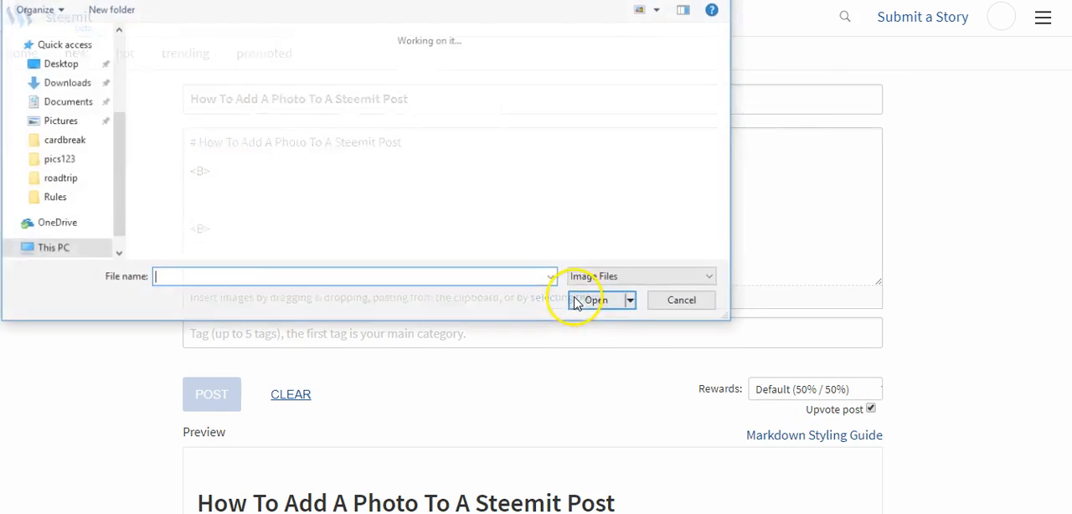
{"action": "left_click", "coordinate": [596, 300]}
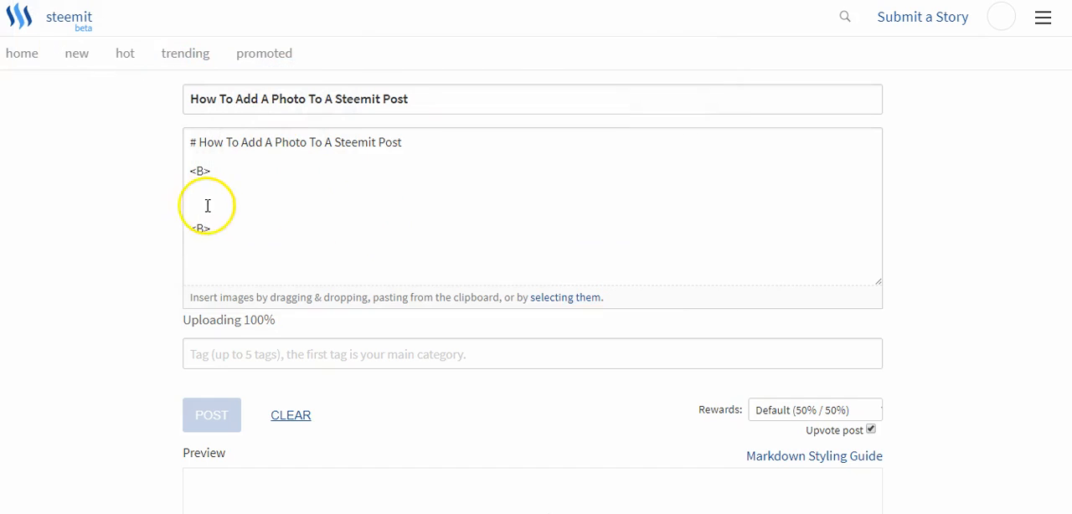
{"action": "mouse_move", "coordinate": [229, 199]}
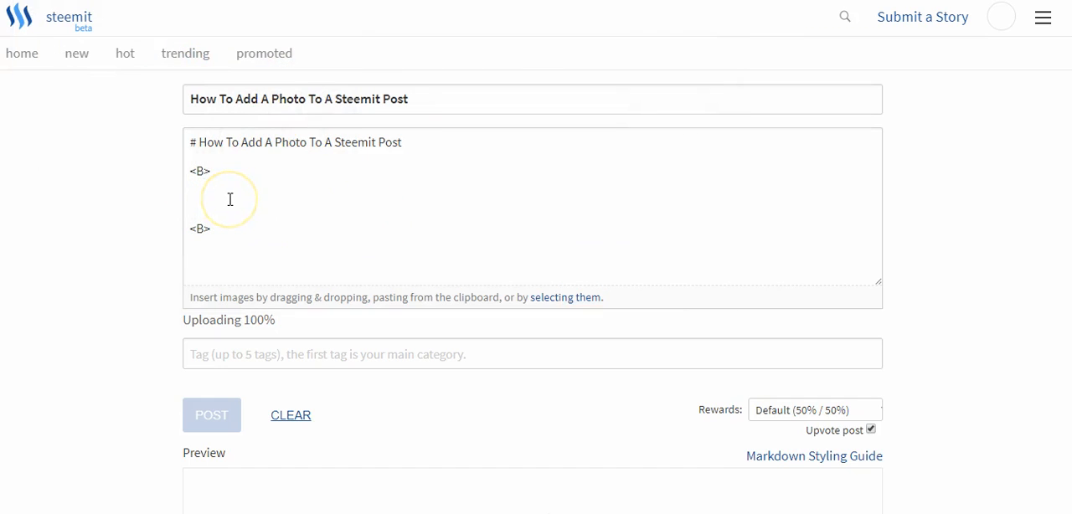
{"action": "mouse_move", "coordinate": [208, 148]}
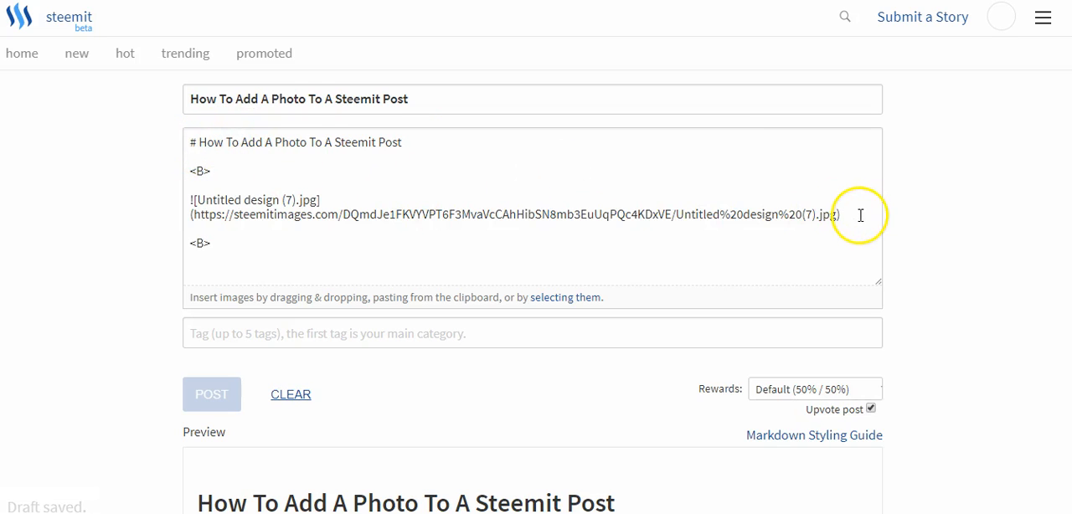
{"action": "mouse_move", "coordinate": [348, 128]}
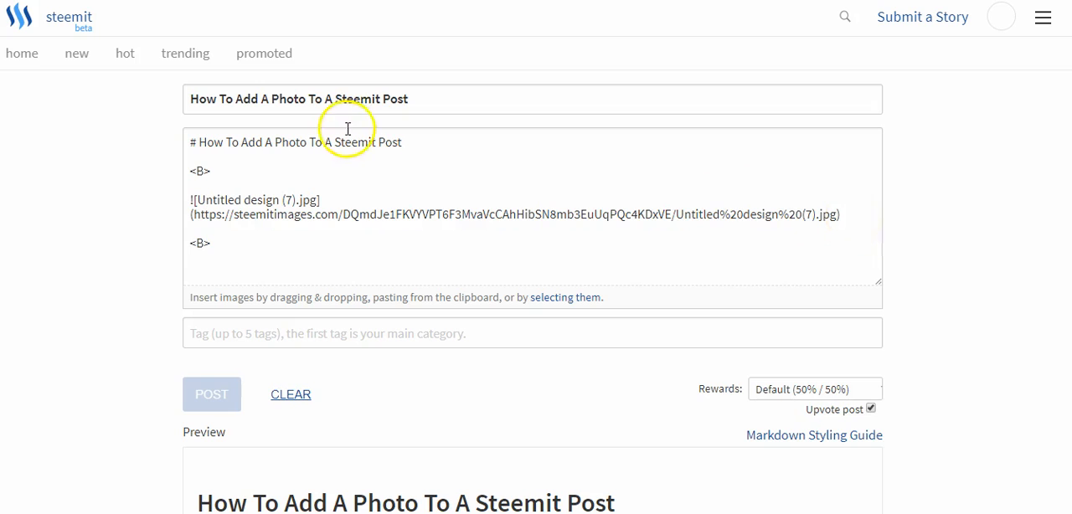
{"action": "scroll", "scroll_direction": "down", "scroll_amount": 3}
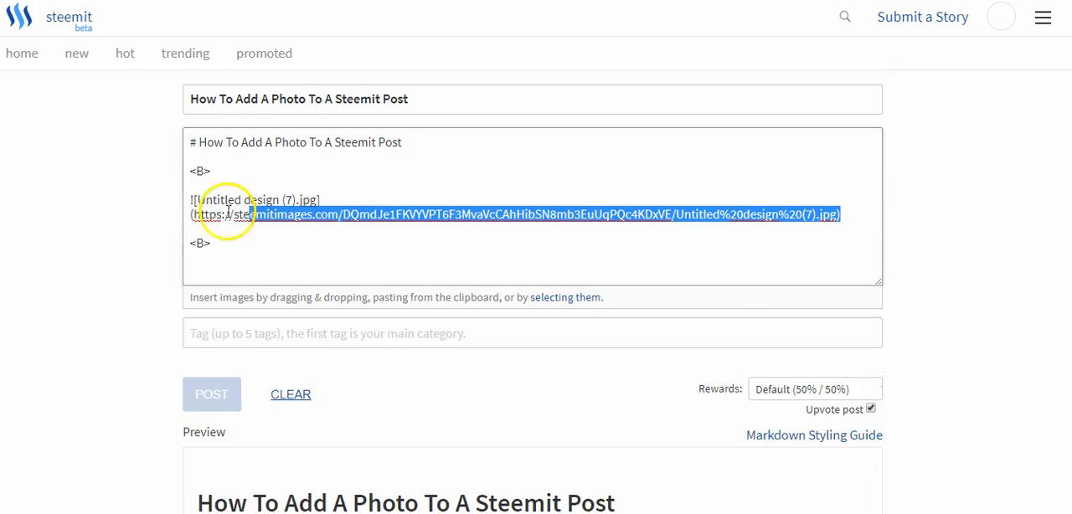
{"action": "key", "text": "Delete"}
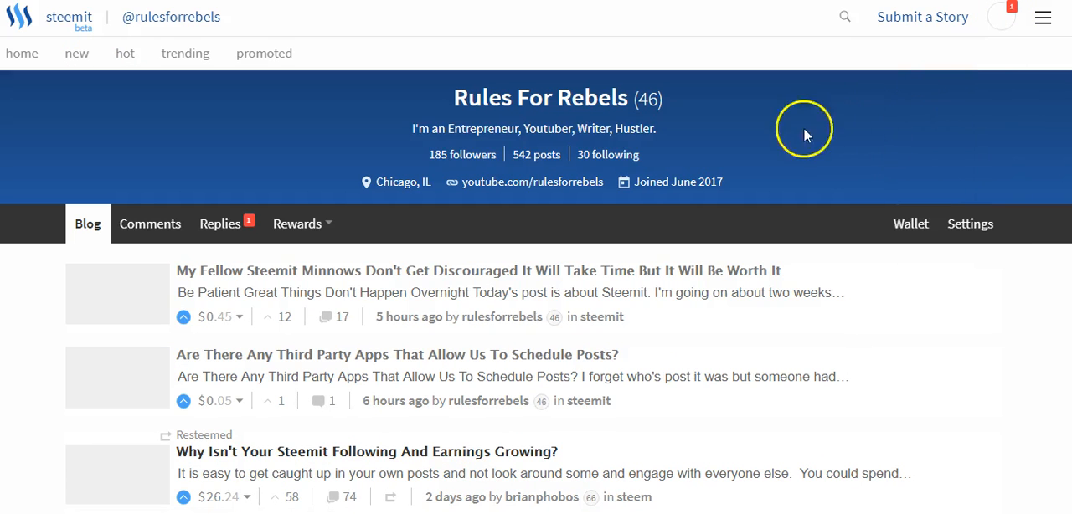
{"action": "left_click", "coordinate": [221, 224]}
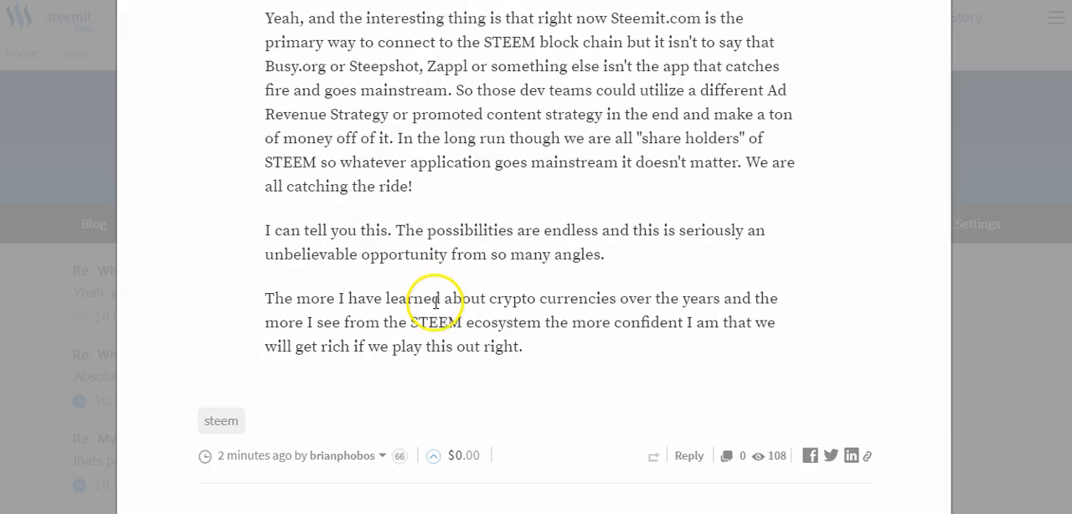
{"action": "left_click", "coordinate": [690, 455]}
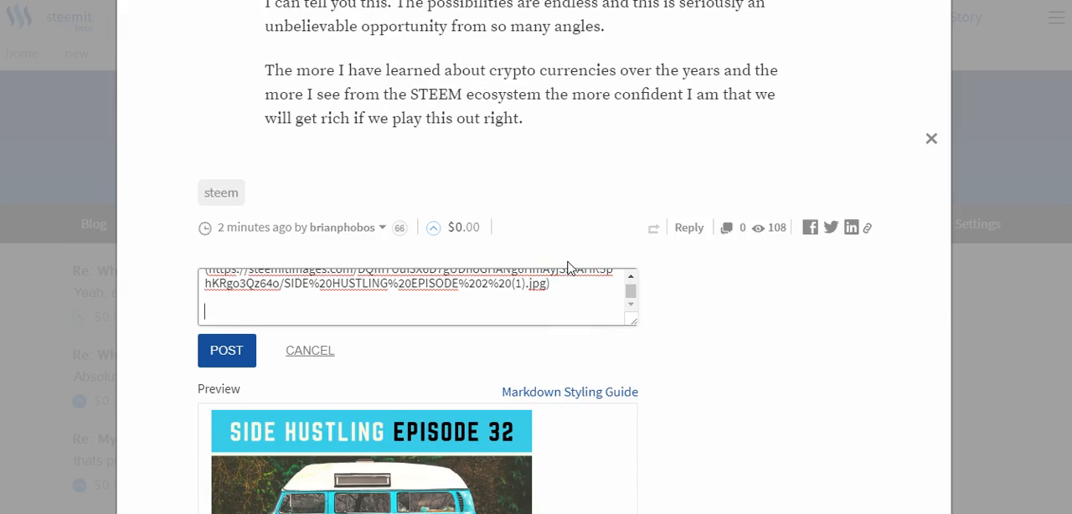
{"action": "scroll", "scroll_direction": "down", "scroll_amount": 3}
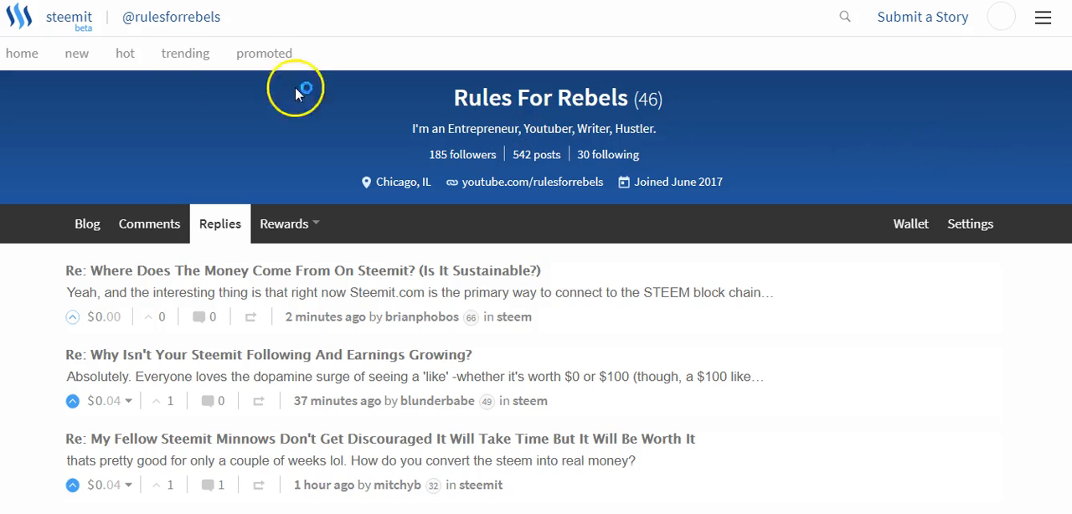
Navigate from the profile's Replies list to the home feed of trending stories.
{"action": "left_click", "coordinate": [22, 53]}
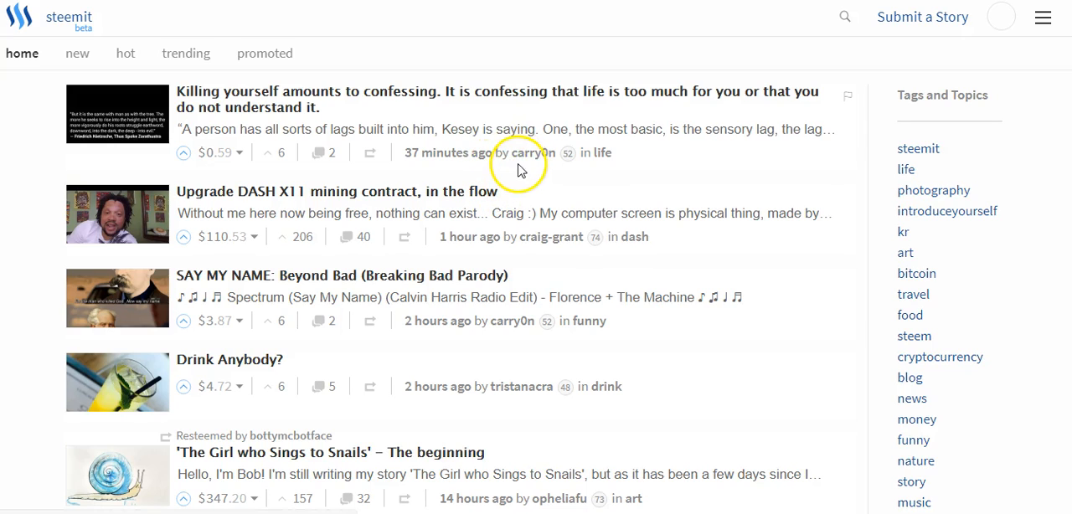
{"action": "mouse_move", "coordinate": [530, 174]}
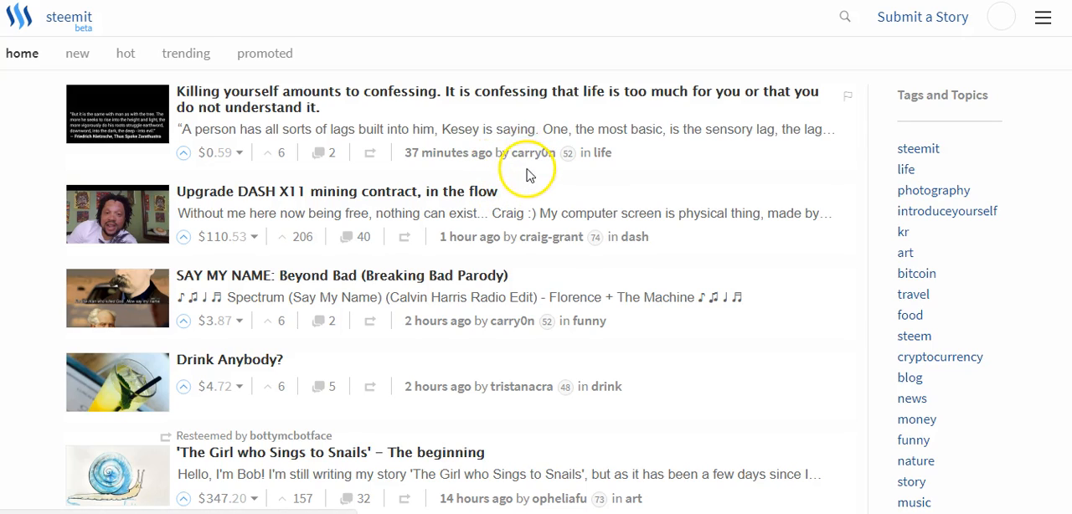